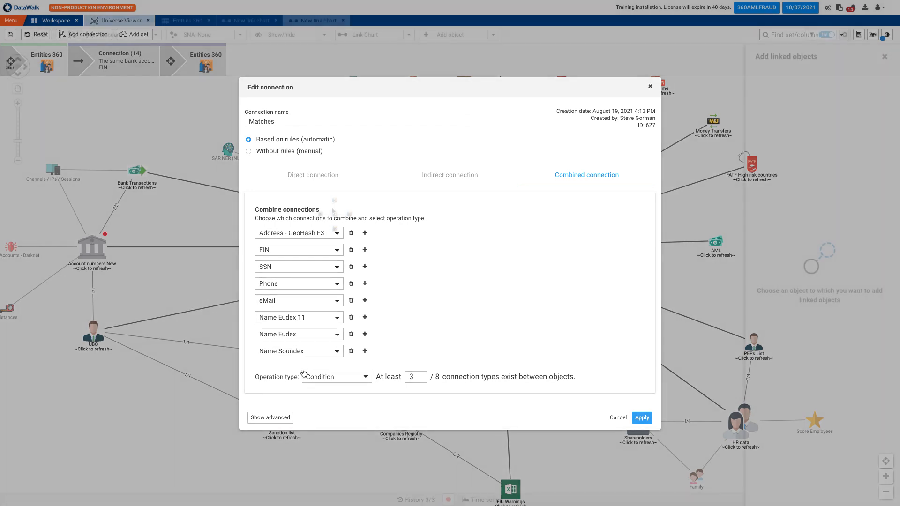
- Apply and save the new Shareholders–NGO Members connection, then bring up the histogram panel
click(641, 418)
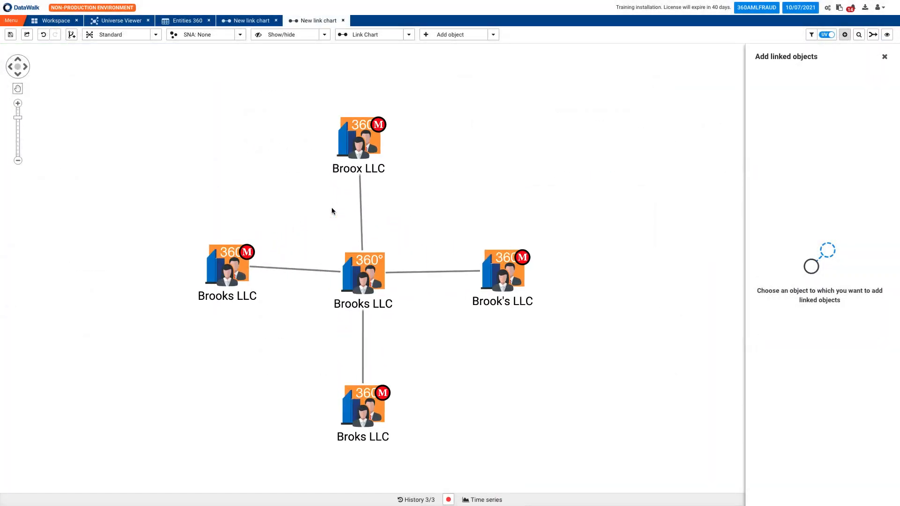
click(119, 19)
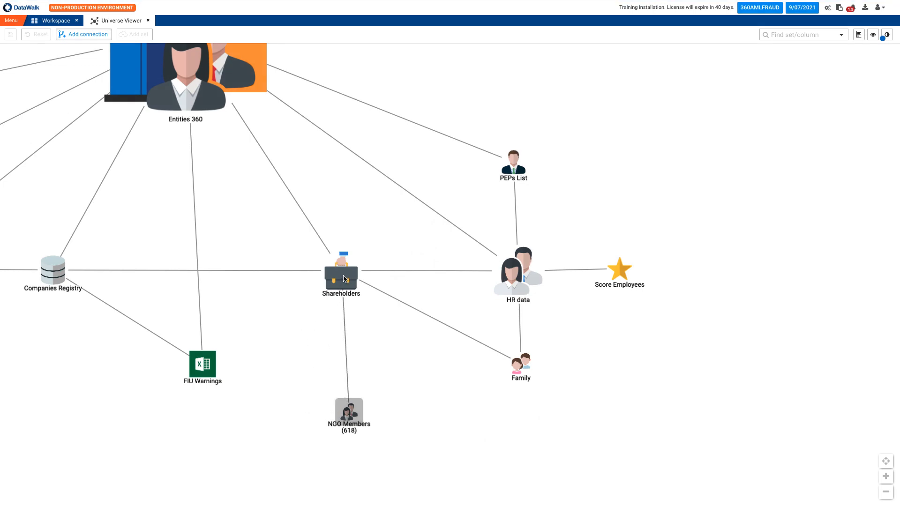
click(84, 35)
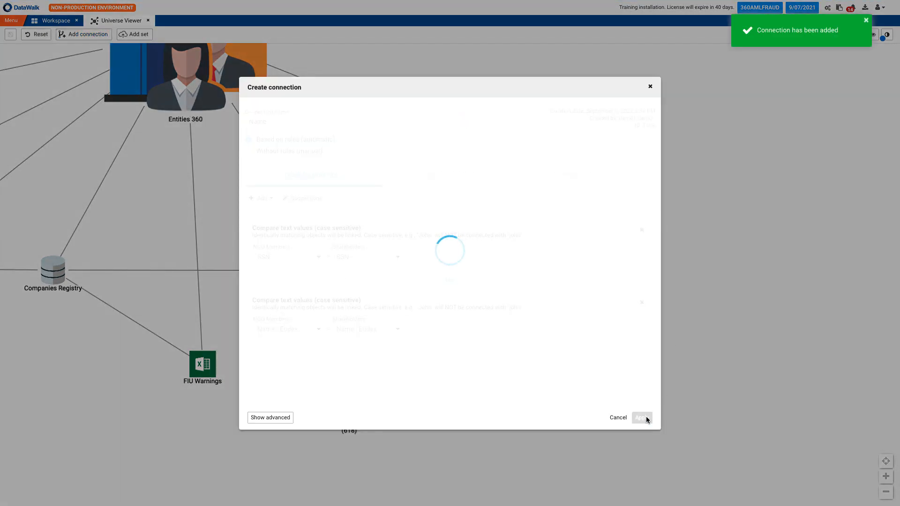
click(641, 417)
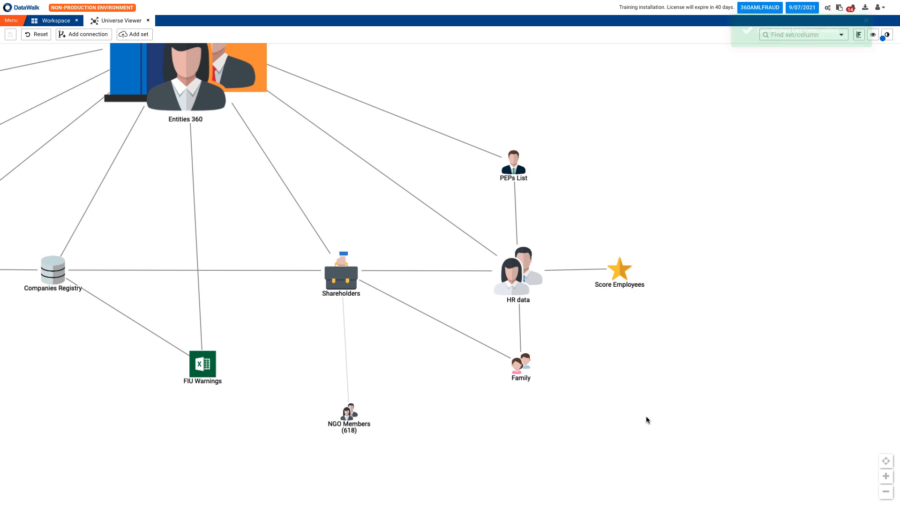
click(349, 409)
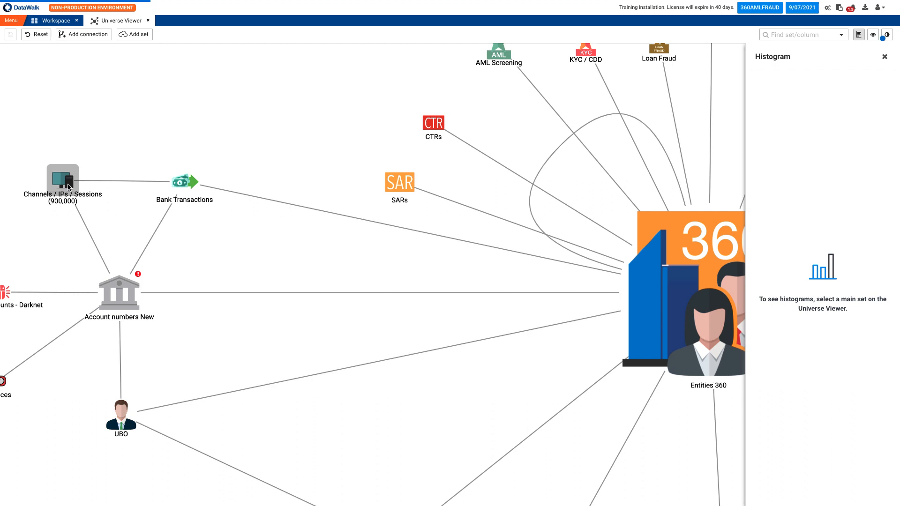
- Make Channels/IPs/Sessions the main set, keep Mobile App sessions, and filter Bank Transactions to Amount > 100000
click(61, 178)
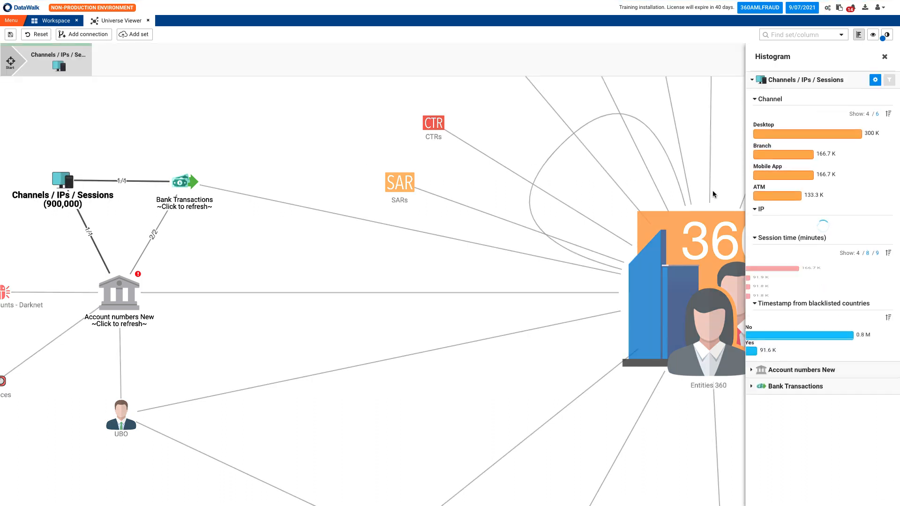
click(783, 175)
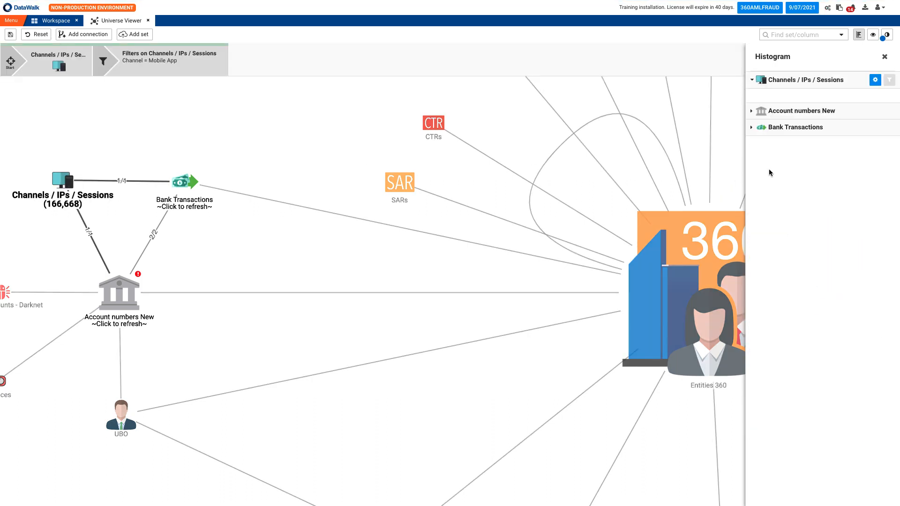
right_click(184, 181)
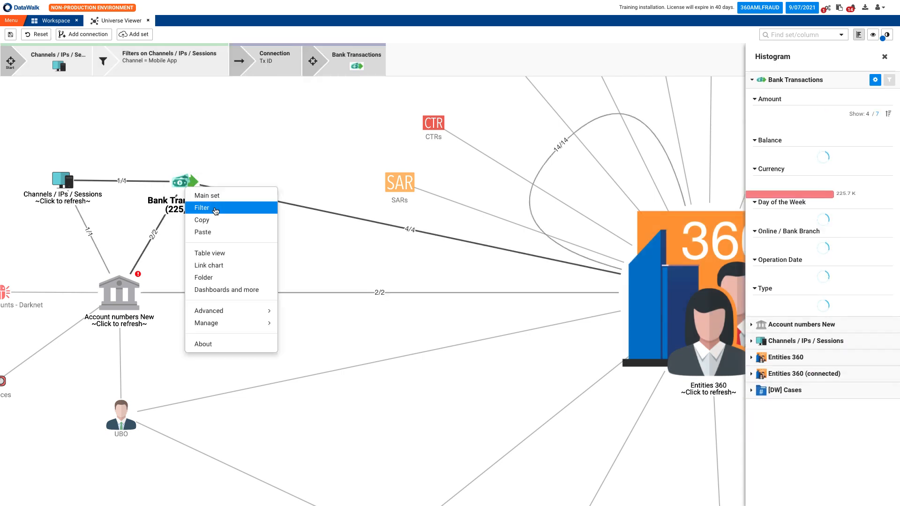
click(202, 207)
text(1)
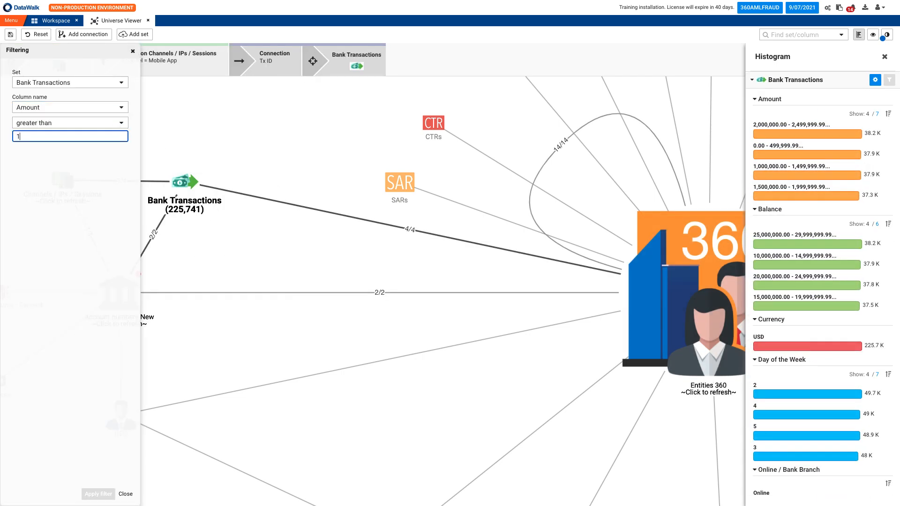
text(00000)
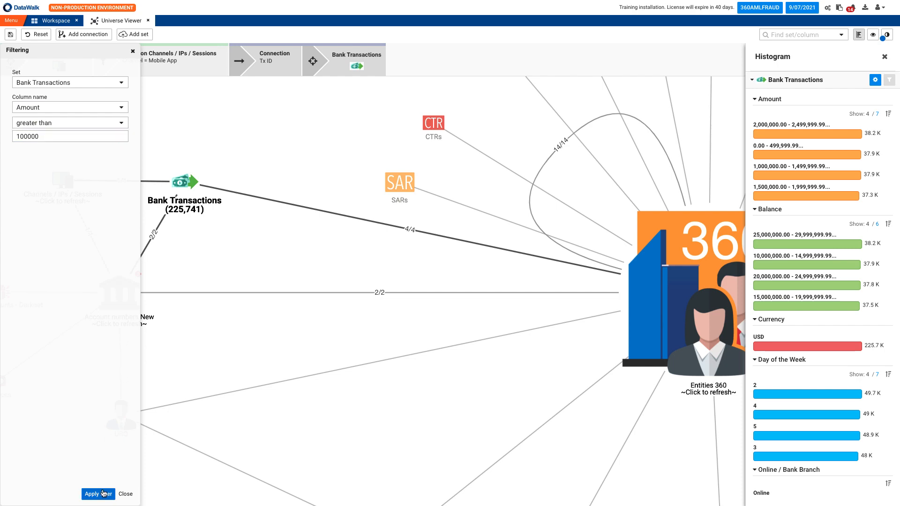
click(93, 494)
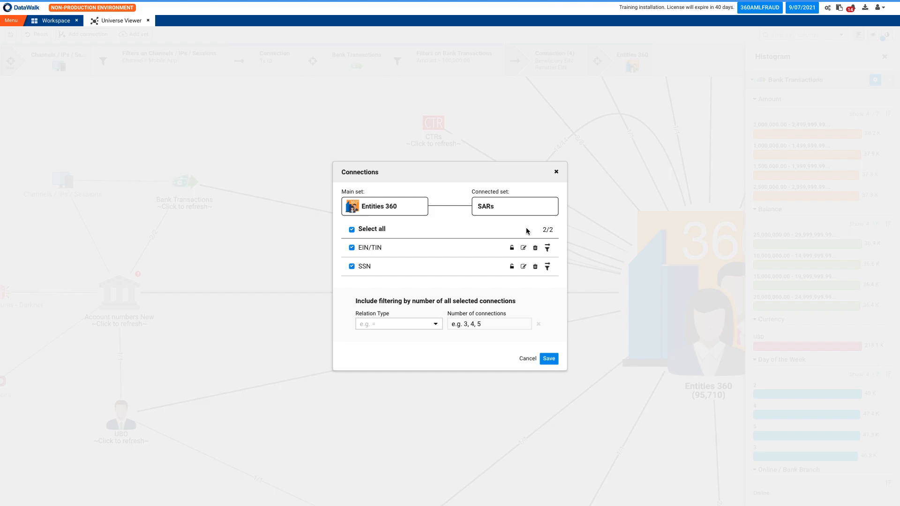
- Require at least one SARs connection, drill through Customers Individual to the linked Pandora Papers article, and start saving
click(397, 324)
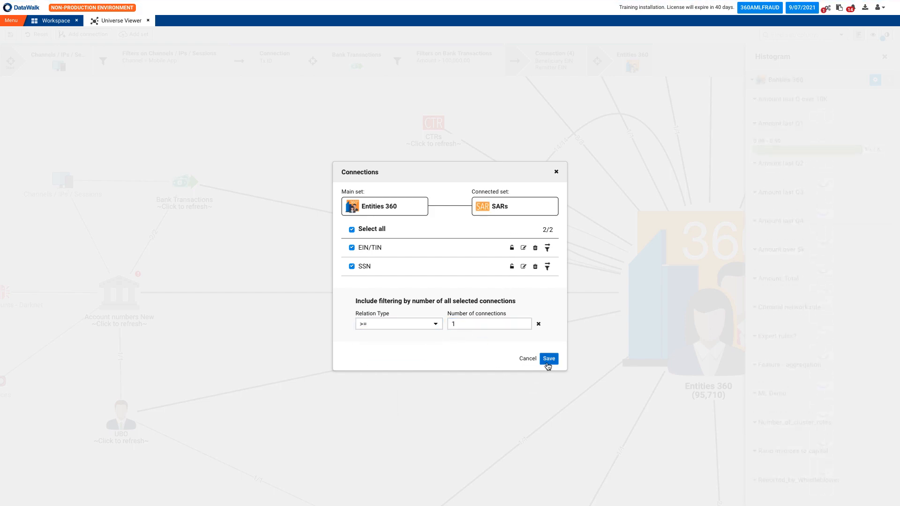
click(548, 358)
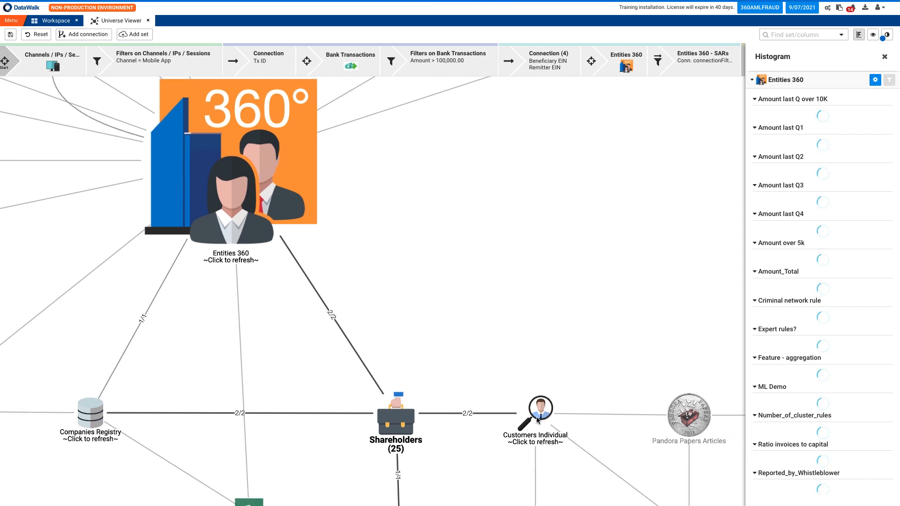
click(539, 413)
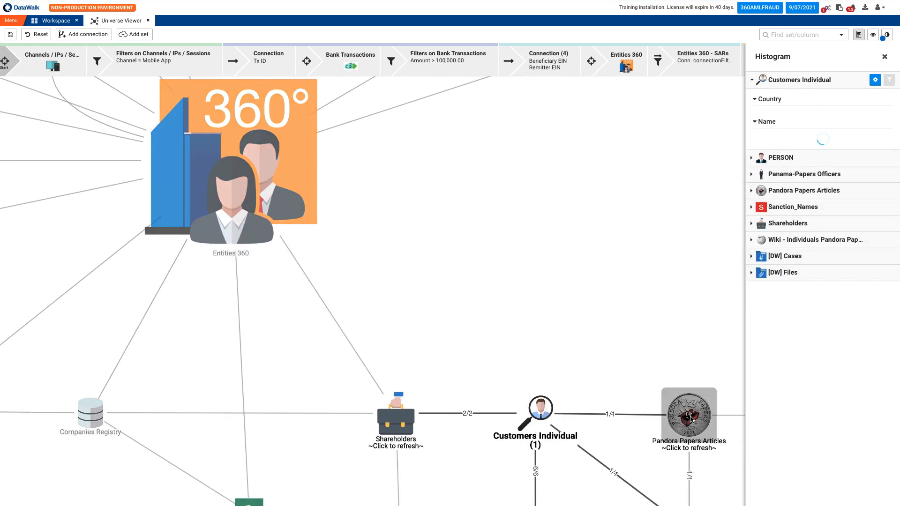
click(688, 418)
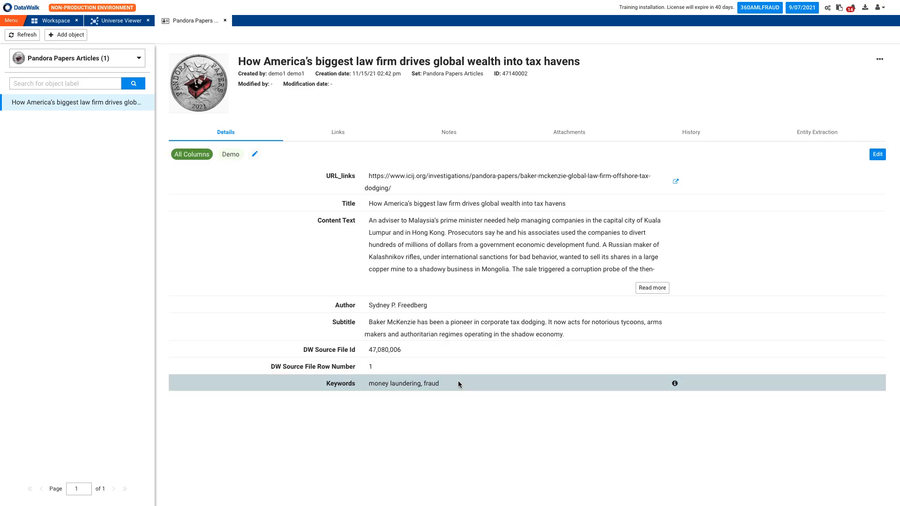
click(119, 20)
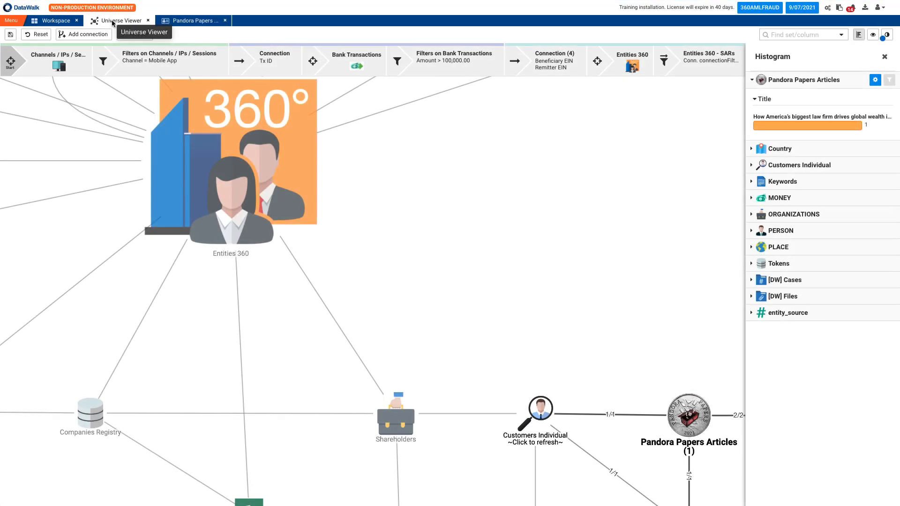
click(9, 35)
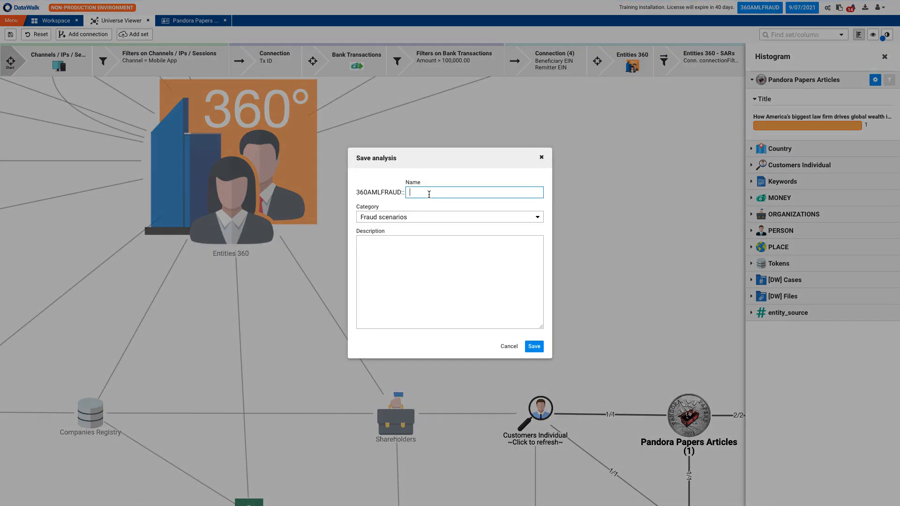
- Save the analysis as 'New query' under Fraud scenarios, find it in the workspace and view it in Universe Viewer
text(New)
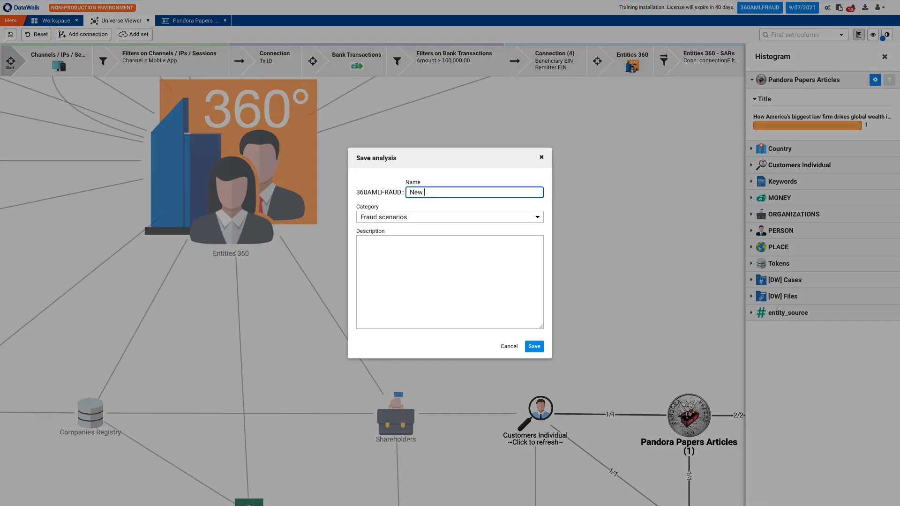
text(query)
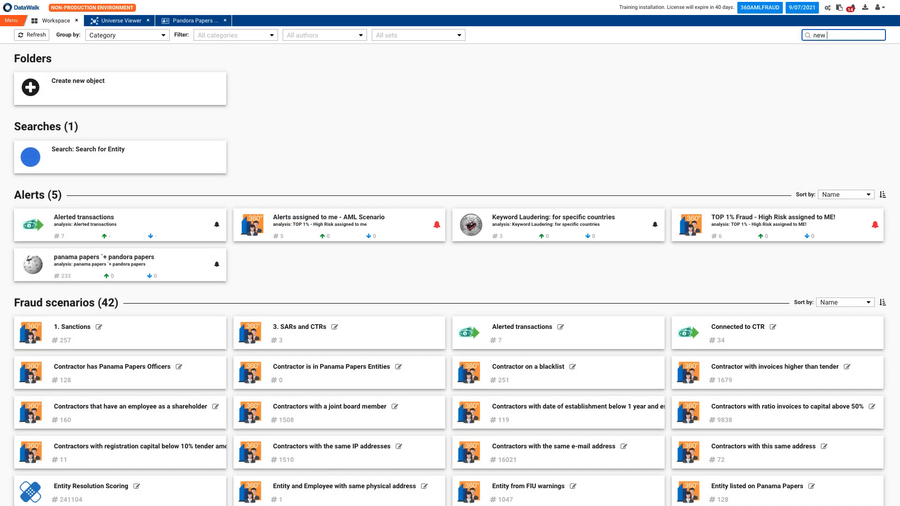
text(query)
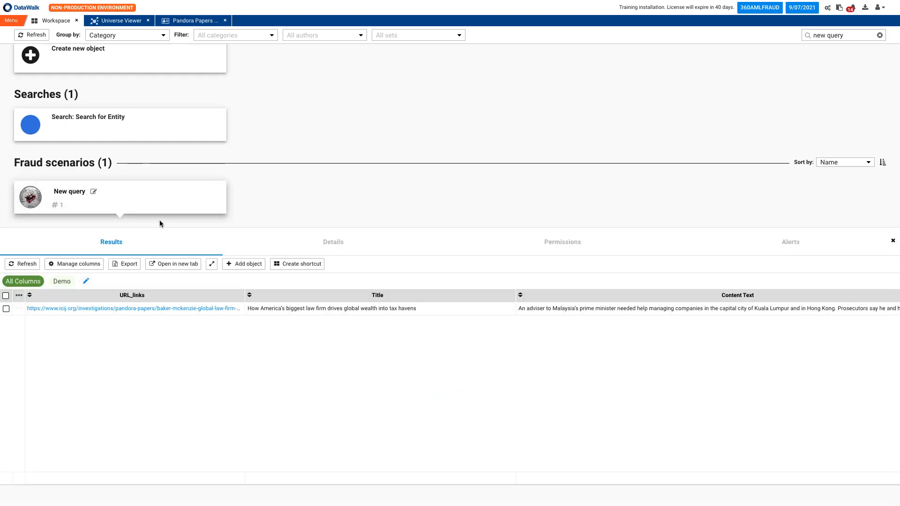
click(217, 206)
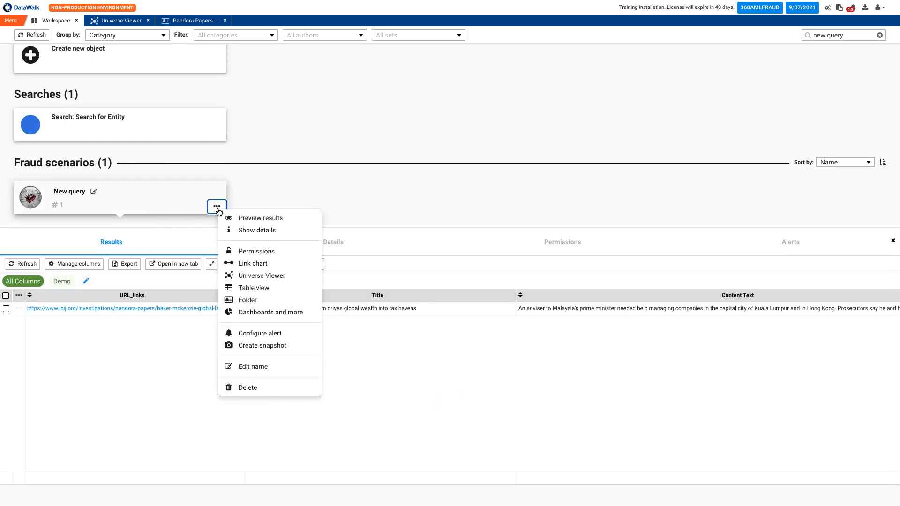
click(262, 276)
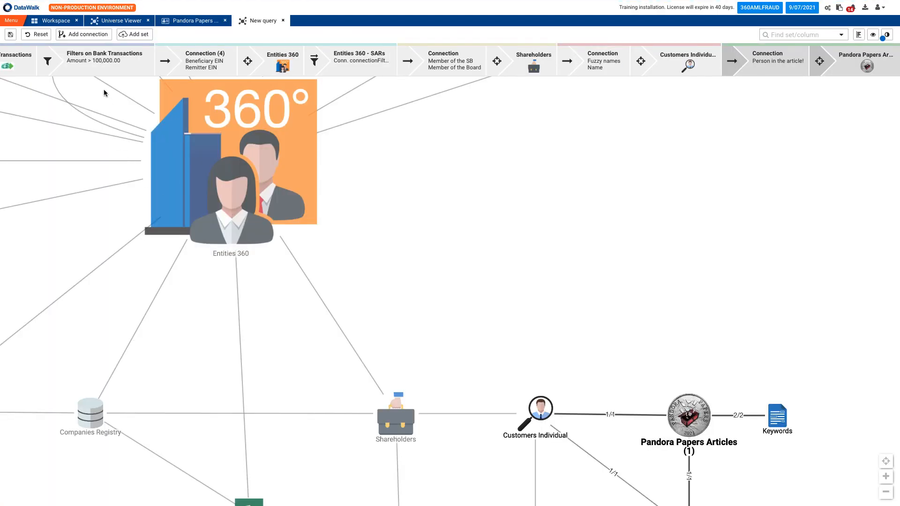
mouse_move(103, 60)
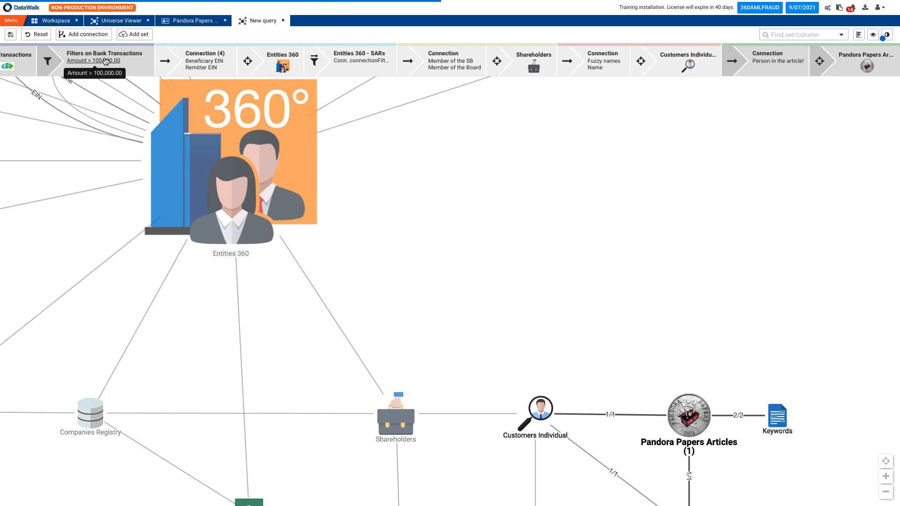
click(93, 60)
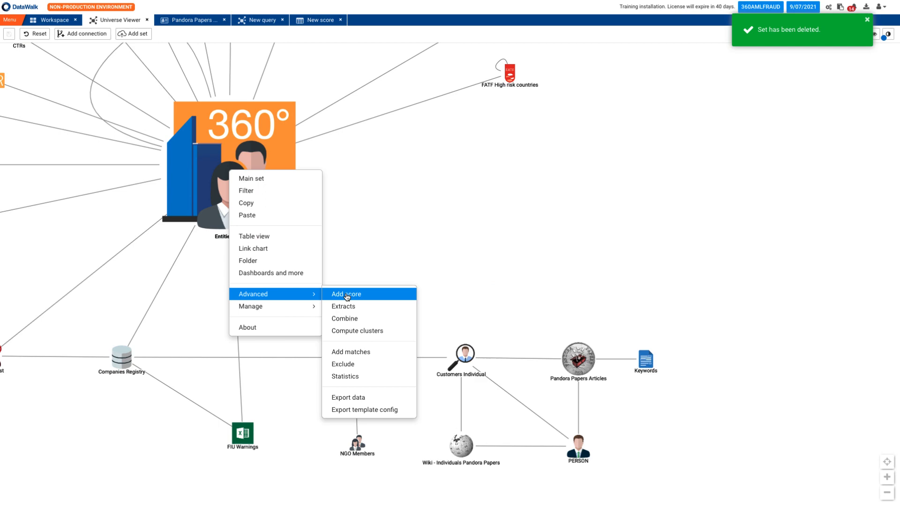
- Add a score to Entities 360 named 'New scoring'
click(346, 294)
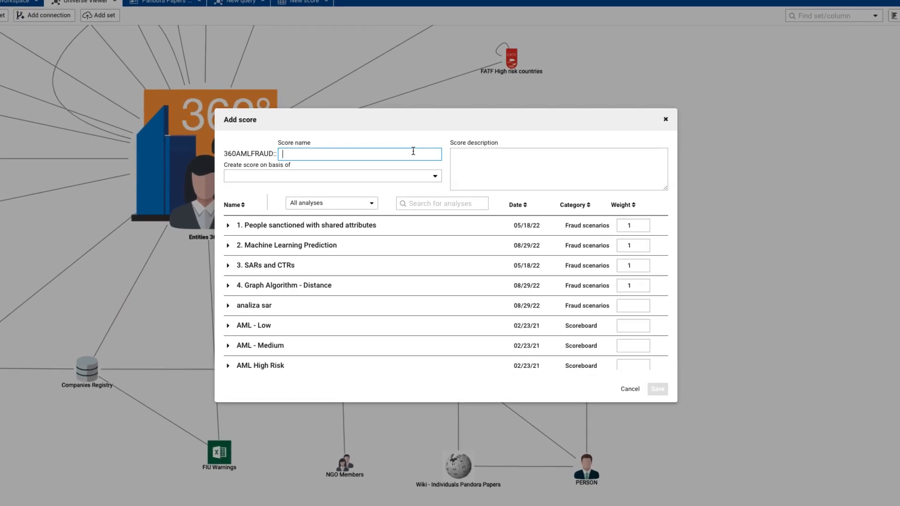
text(New sco)
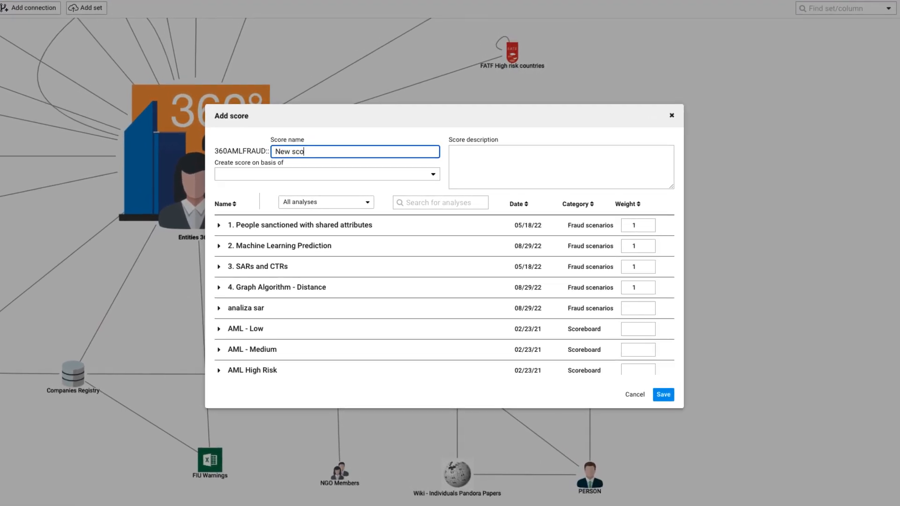
text(ring)
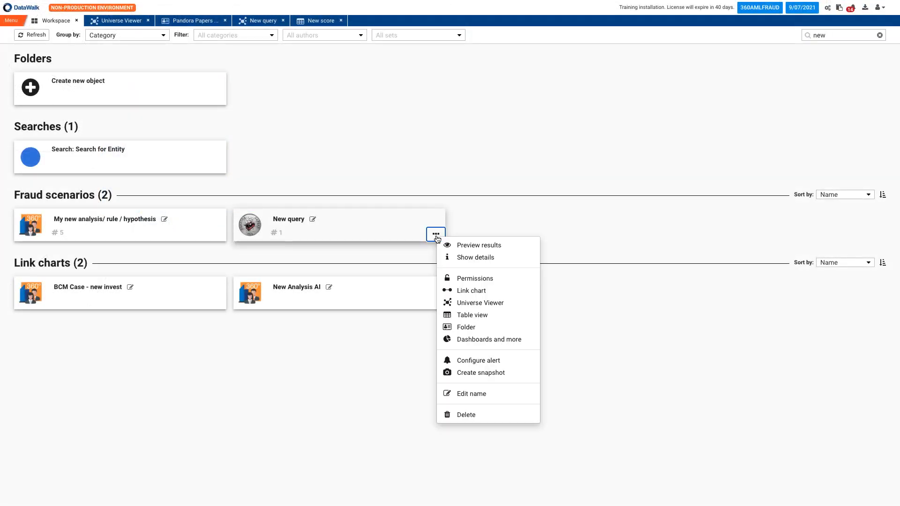
- Configure an alert on New query that fires on any changes and confirm it
click(477, 360)
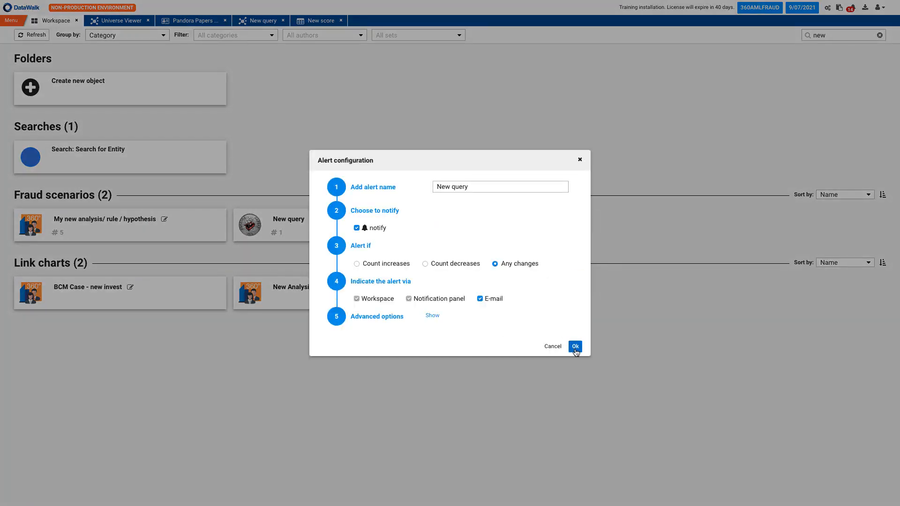
click(575, 346)
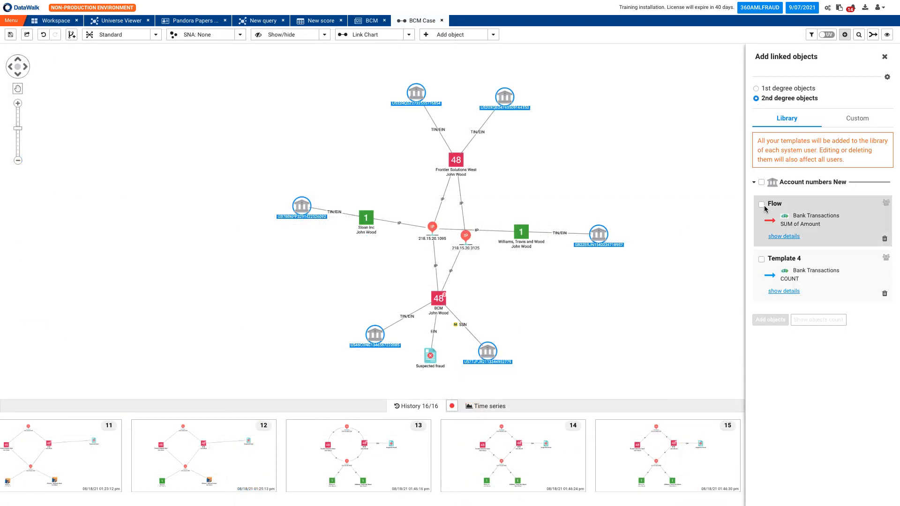
- Add the Flow template's bank transaction flows to the BCM Case chart and analyse it with SNA Eigenvector
click(762, 205)
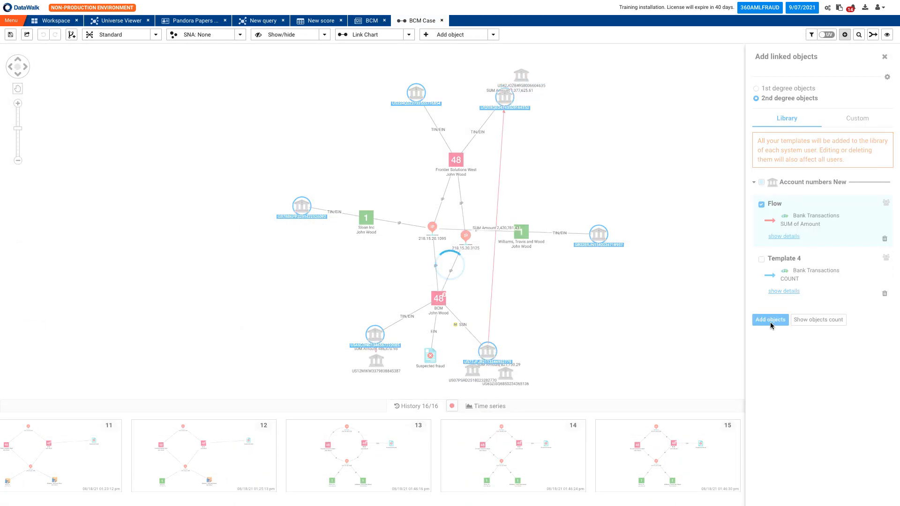
click(771, 319)
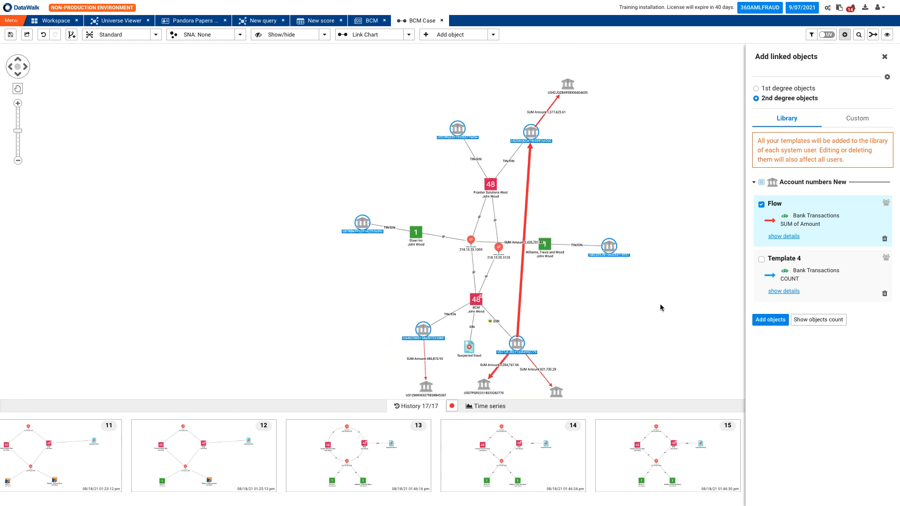
click(770, 319)
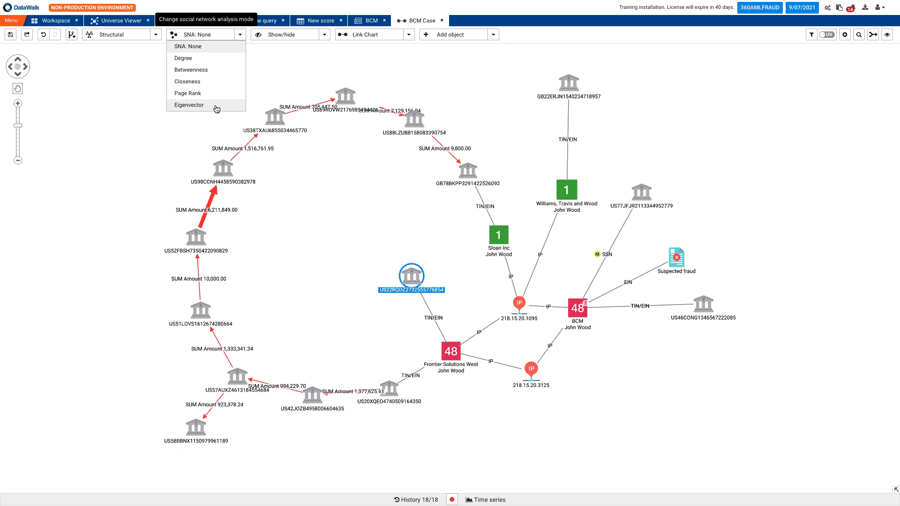
click(189, 105)
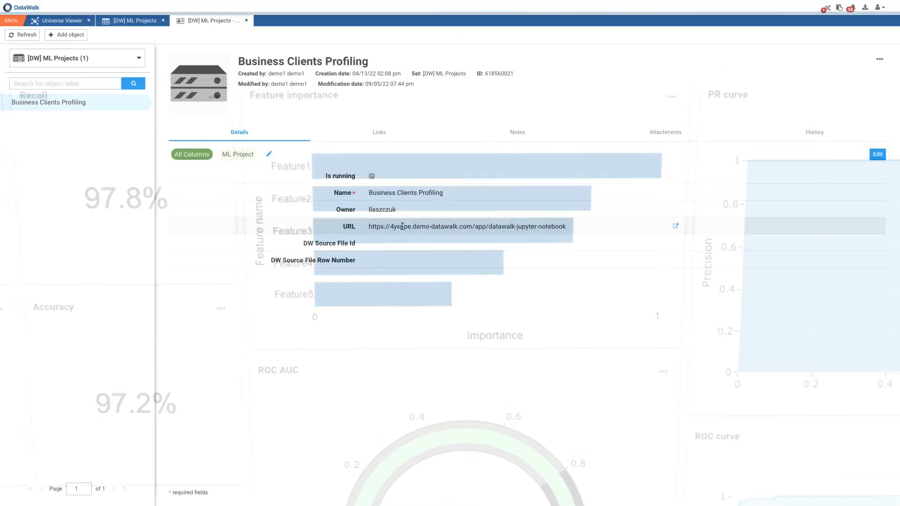
- Launch the project's Jupyter notebook from its URL and scroll through the outlier detection section
click(676, 226)
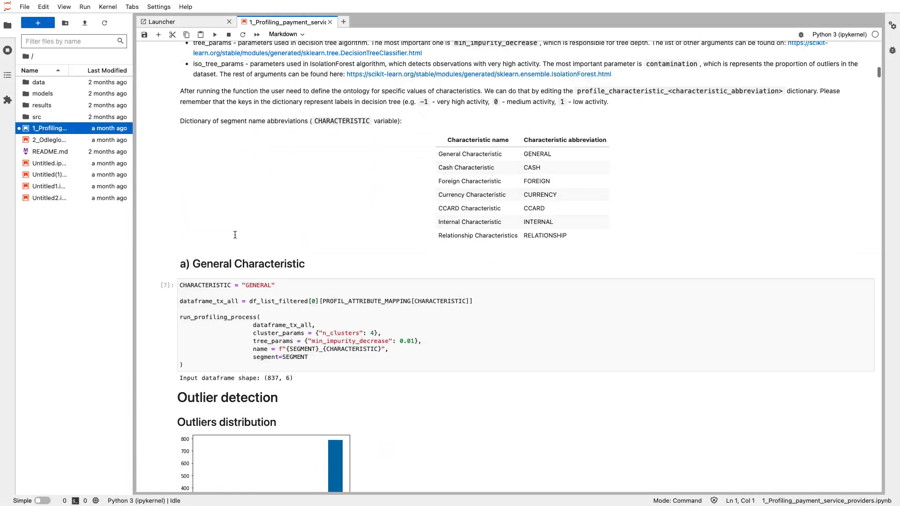
scroll(down, 3)
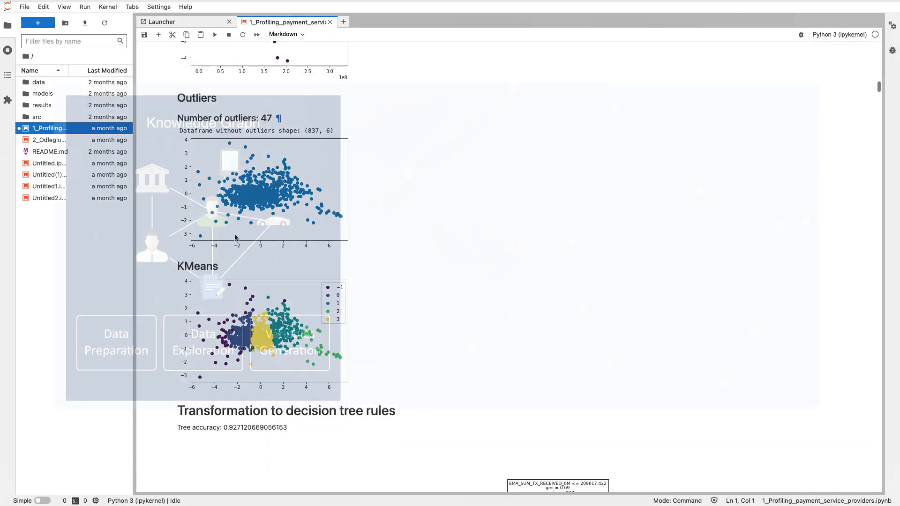